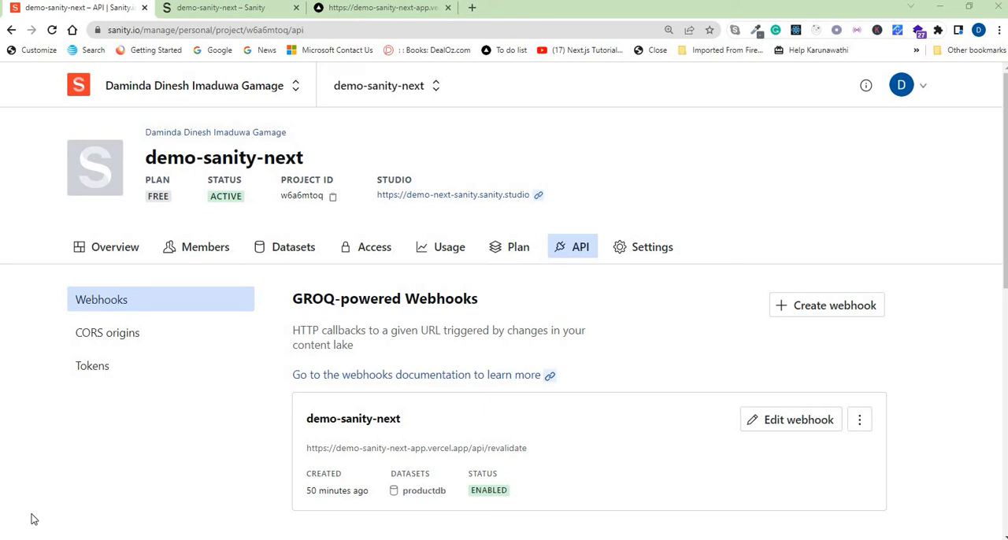
{"action": "mouse_move", "coordinate": [315, 120]}
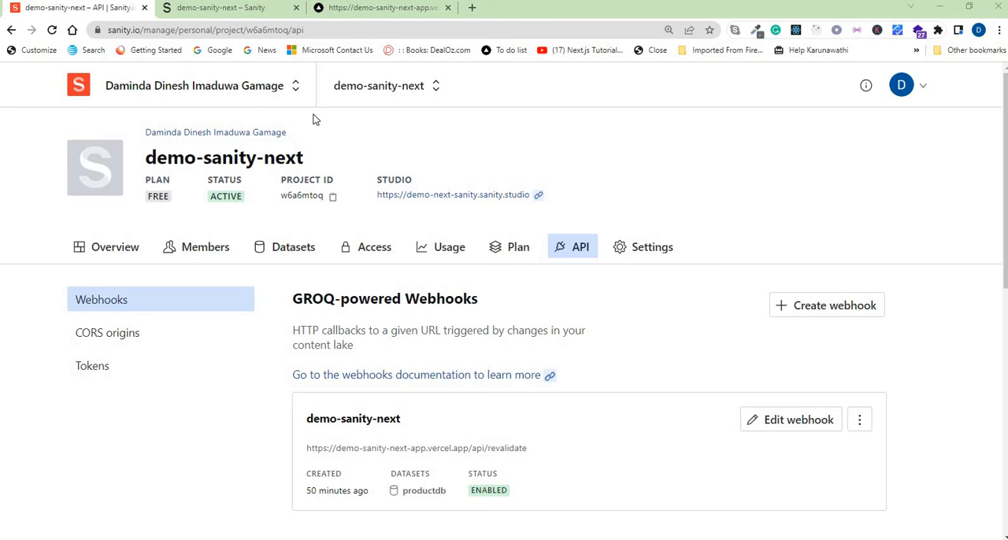
{"action": "mouse_move", "coordinate": [307, 233]}
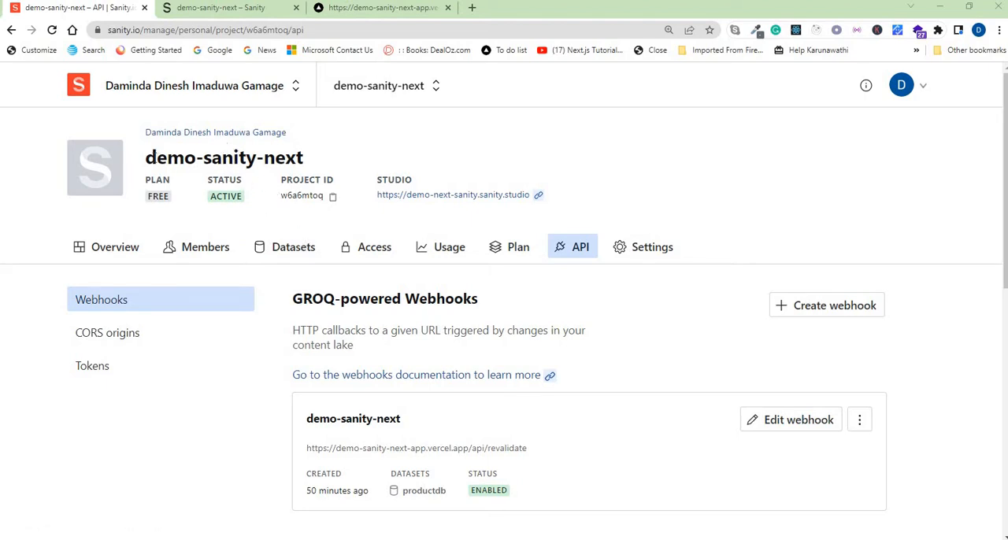
{"action": "mouse_move", "coordinate": [422, 186]}
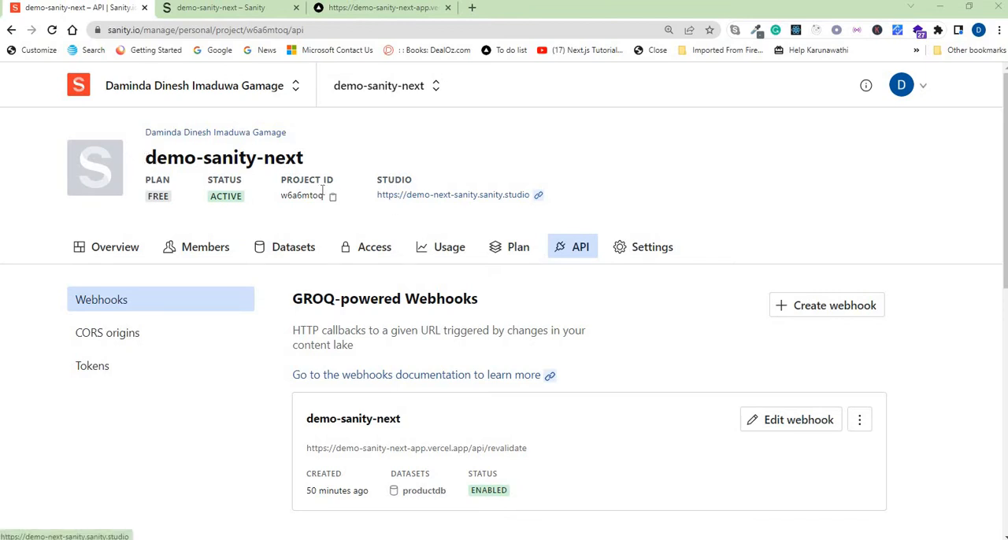
{"action": "mouse_move", "coordinate": [196, 182]}
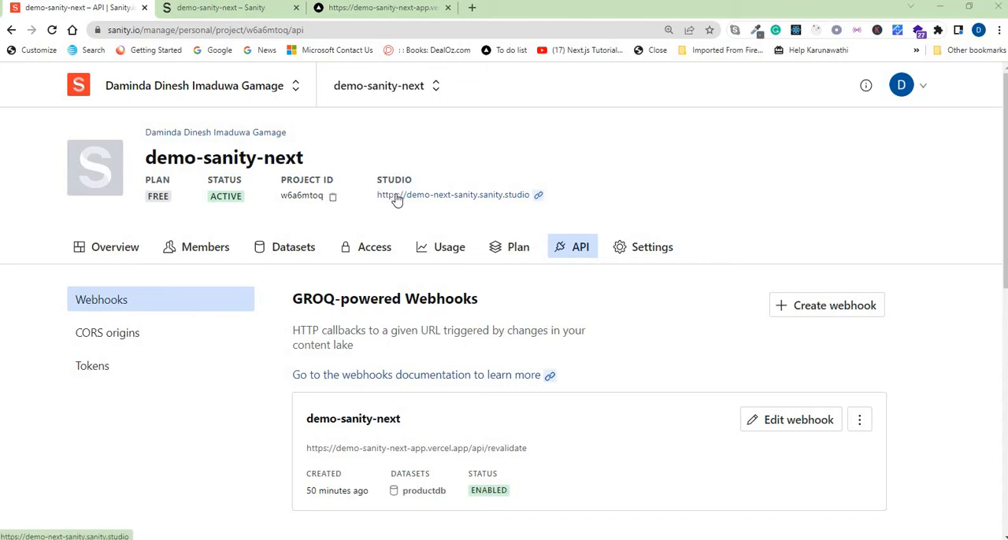
{"action": "mouse_move", "coordinate": [393, 203]}
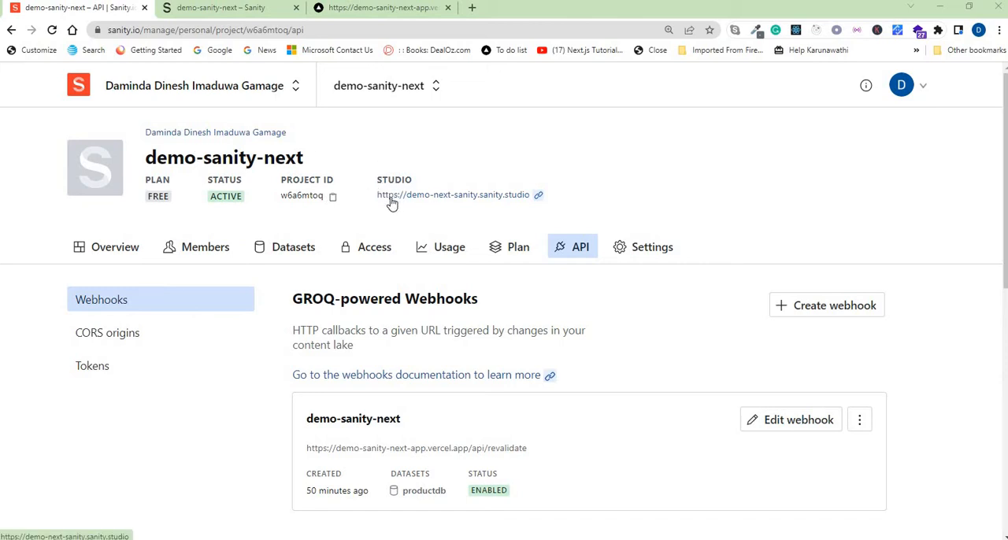
{"action": "mouse_move", "coordinate": [428, 204]}
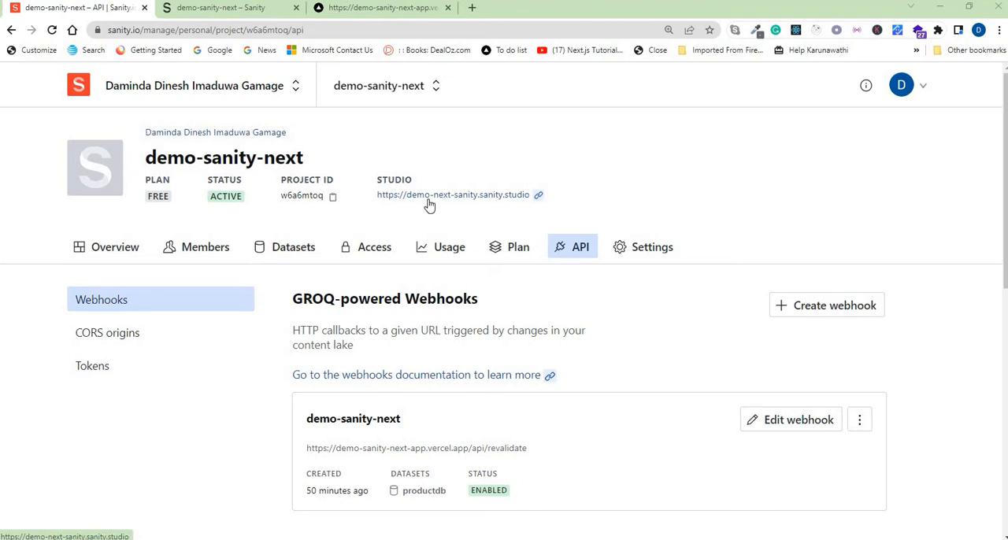
{"action": "mouse_move", "coordinate": [450, 204]}
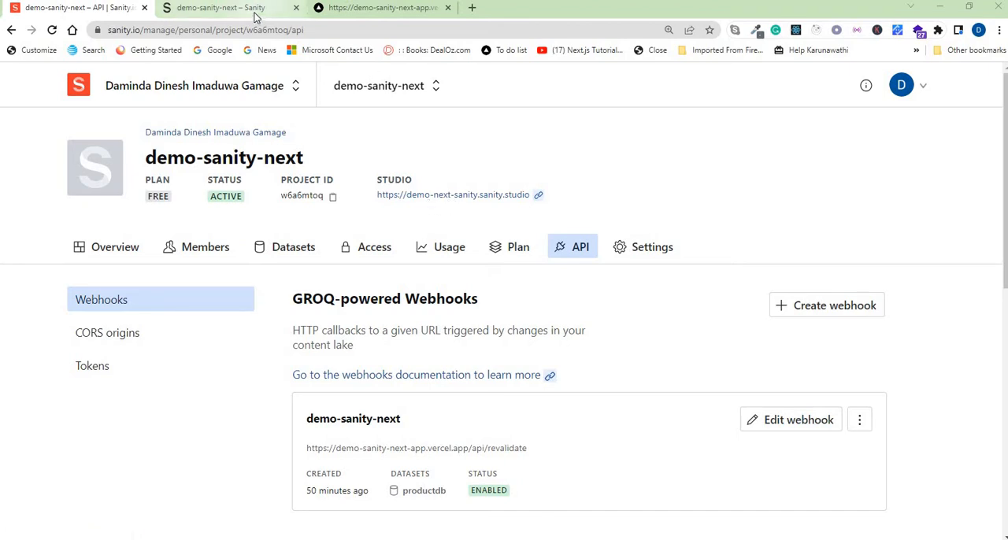
Step: Switch to Sanity Studio, then view the live products page listing laptop and Desktop
{"action": "left_click", "coordinate": [228, 7]}
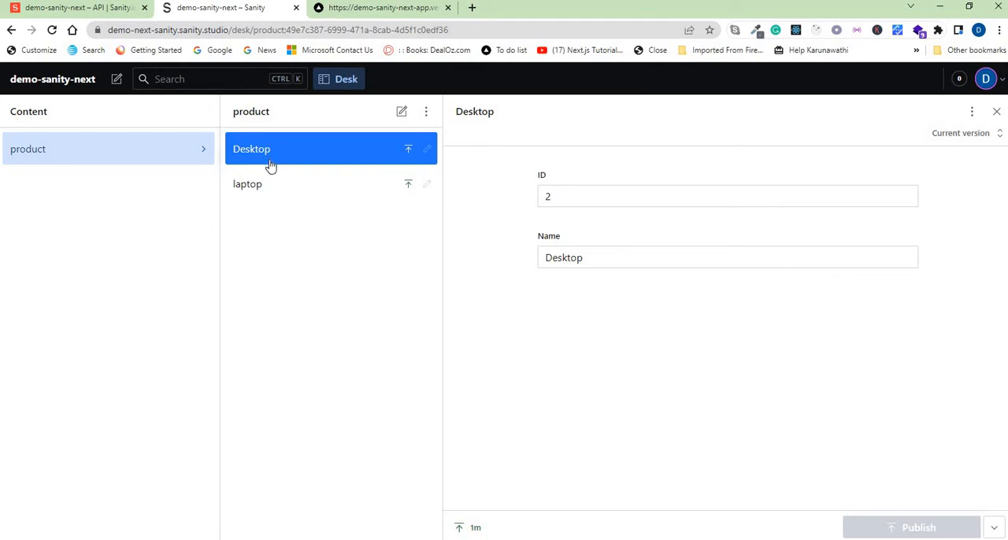
{"action": "mouse_move", "coordinate": [248, 189]}
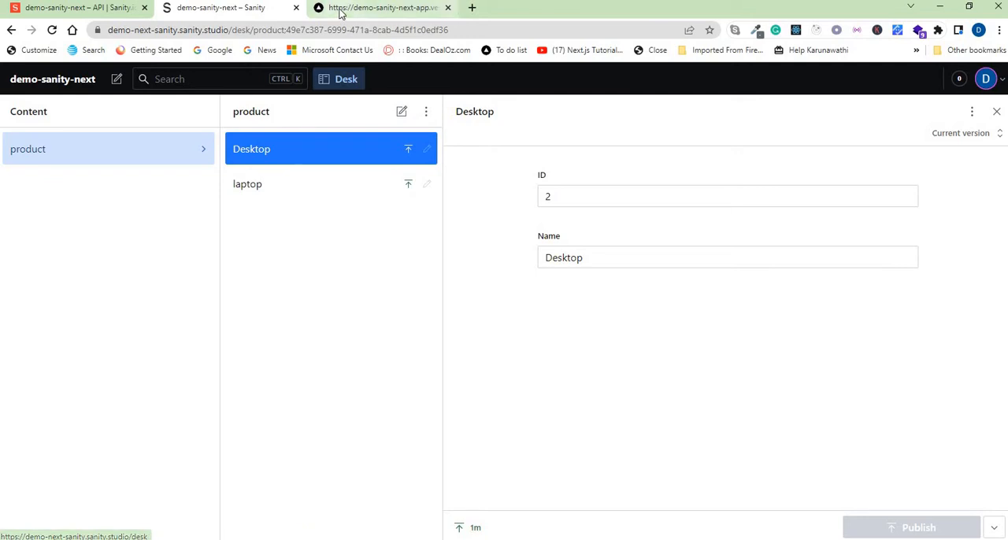
{"action": "left_click", "coordinate": [381, 7]}
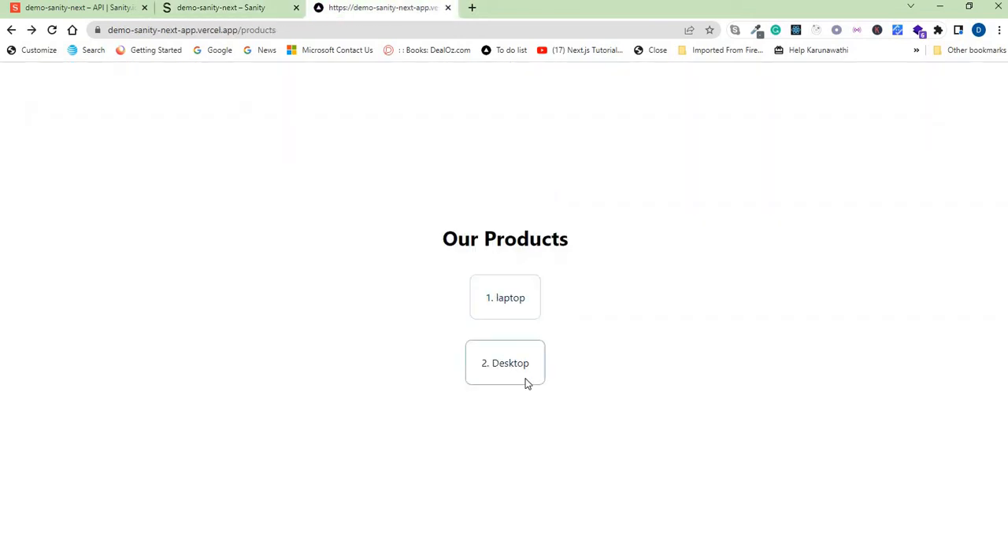
{"action": "mouse_move", "coordinate": [592, 377]}
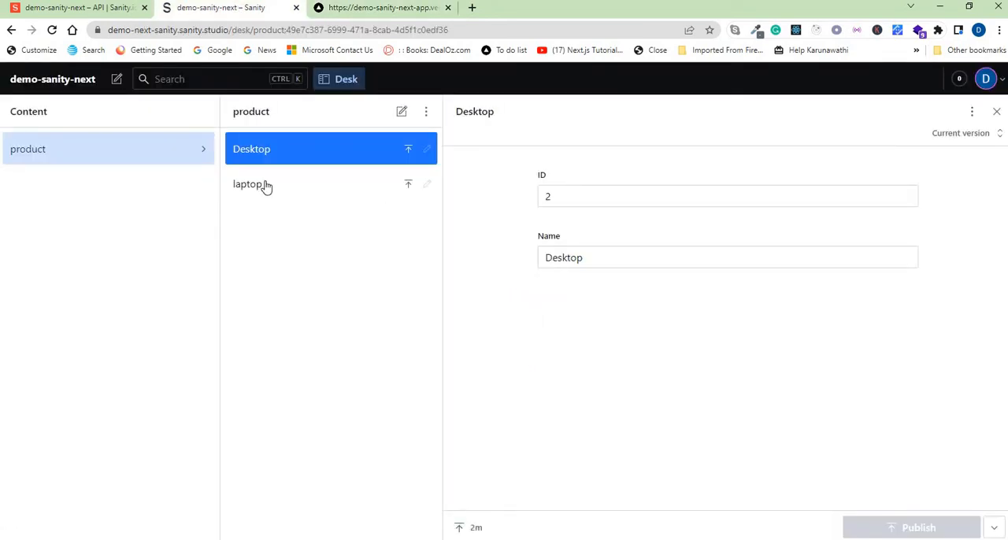
Step: Rename the laptop product to 'Laptop', publish it, and return to the live products page
{"action": "left_click", "coordinate": [247, 183]}
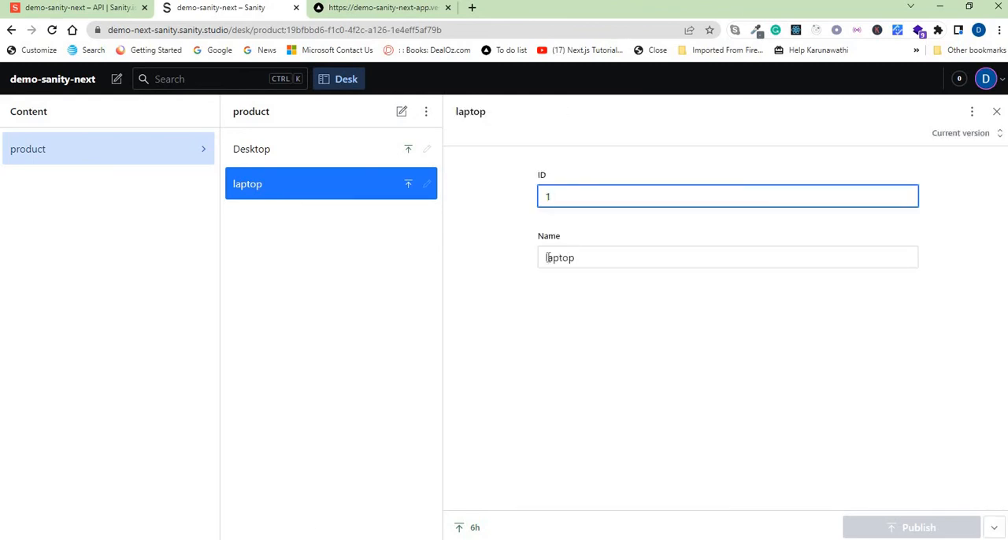
{"action": "left_click", "coordinate": [727, 257]}
{"action": "type", "text": "L"}
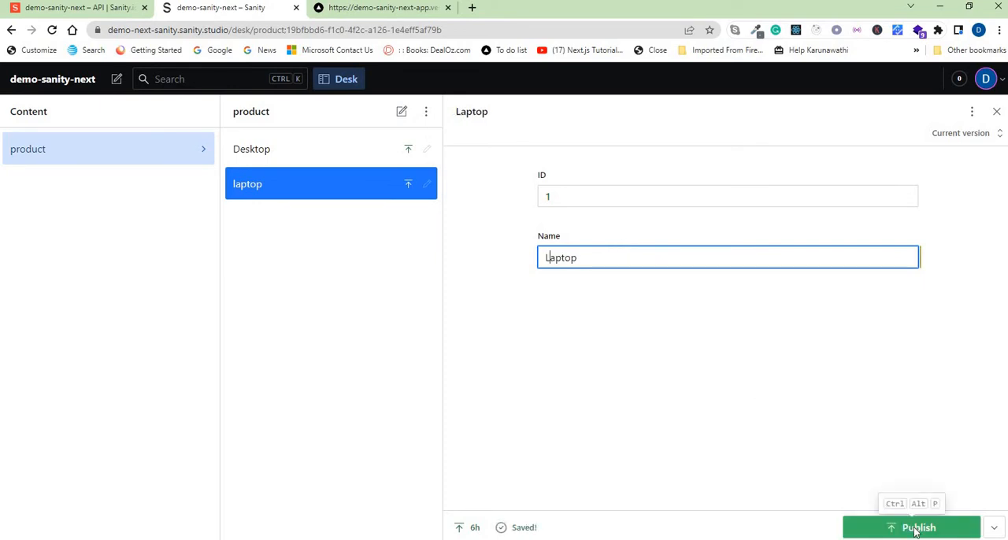
{"action": "left_click", "coordinate": [912, 528]}
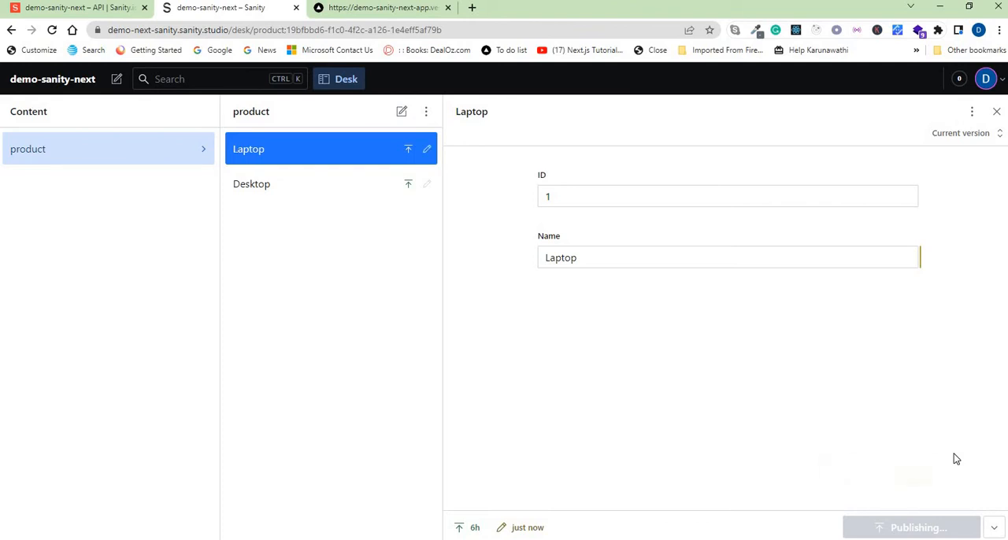
{"action": "left_click", "coordinate": [914, 527]}
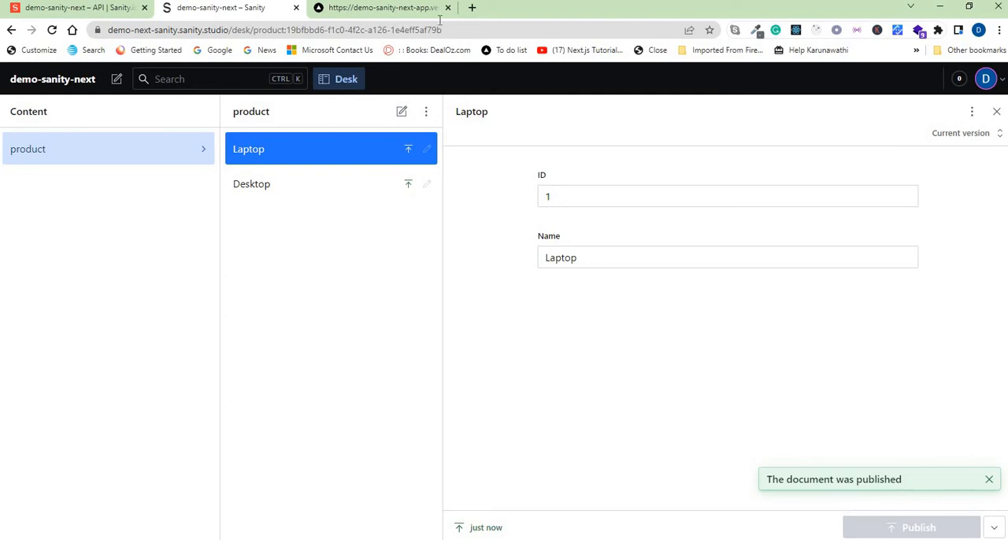
{"action": "left_click", "coordinate": [381, 7]}
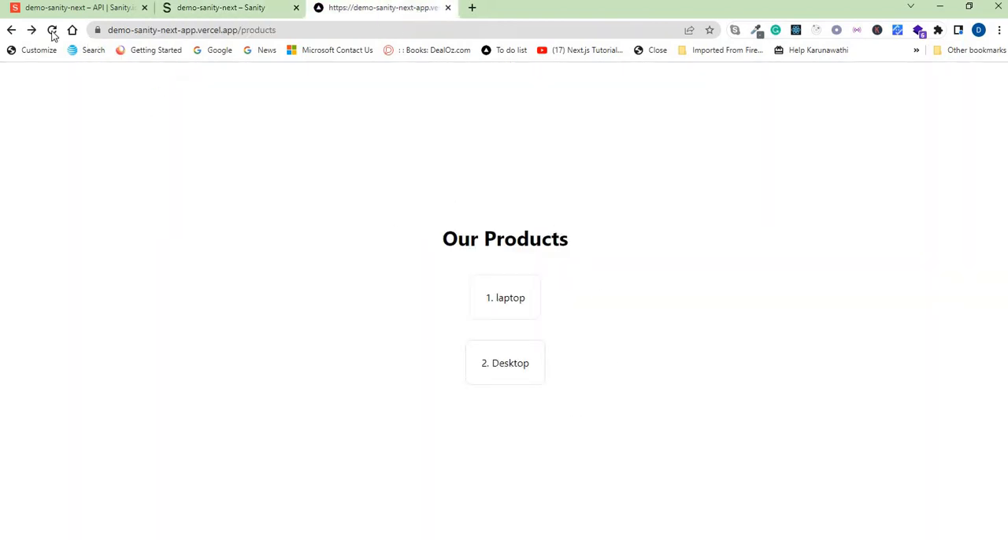
Step: Reload the products page to show Laptop, view its detail page, and return to the Studio
{"action": "left_click", "coordinate": [52, 30]}
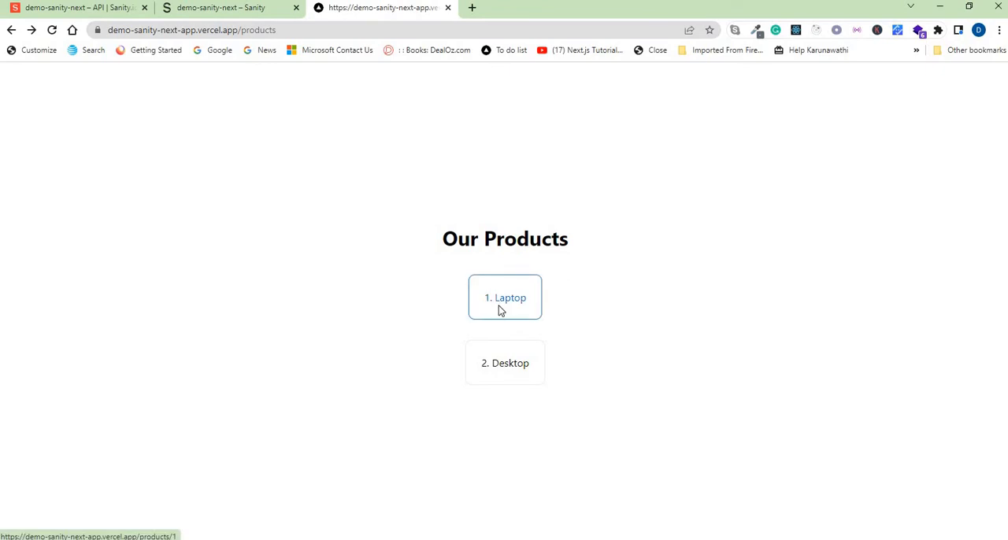
{"action": "mouse_move", "coordinate": [500, 302]}
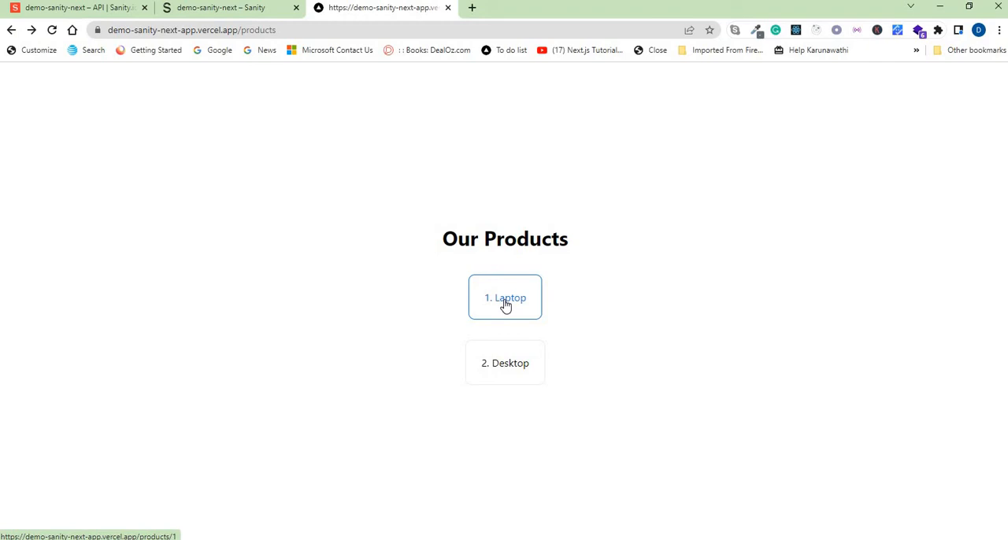
{"action": "left_click", "coordinate": [504, 297]}
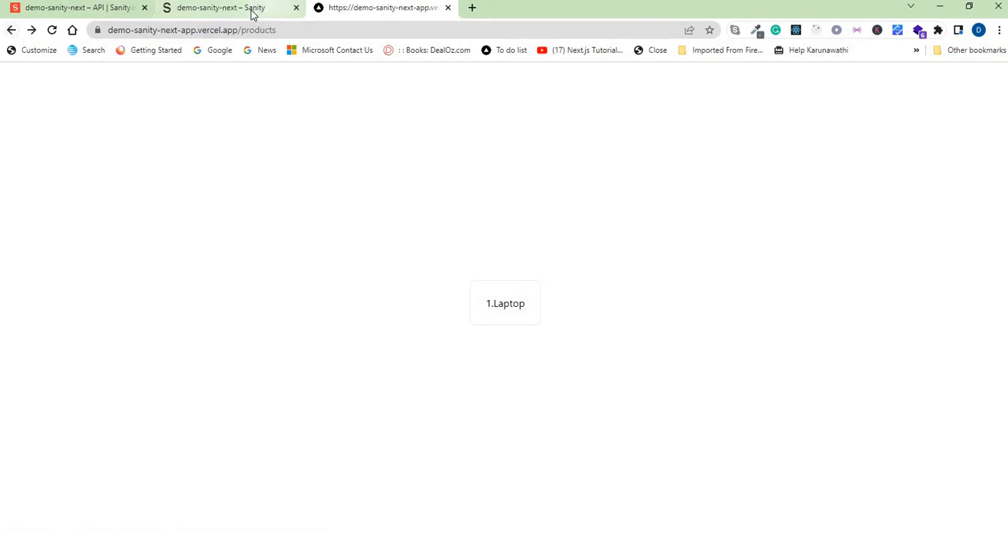
{"action": "left_click", "coordinate": [221, 6]}
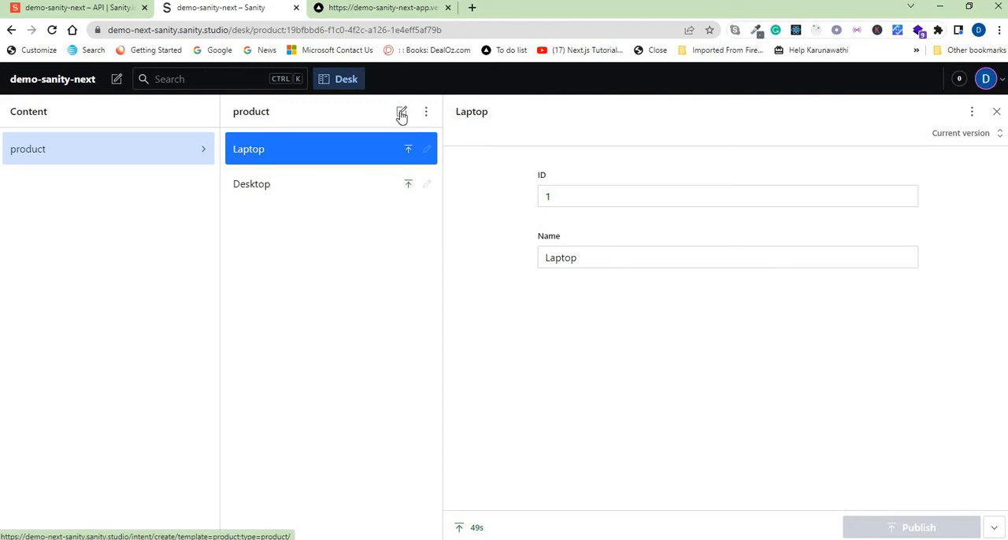
Step: Create and publish a new product with ID 3 named Tablet, then go to the deployed page
{"action": "left_click", "coordinate": [400, 110]}
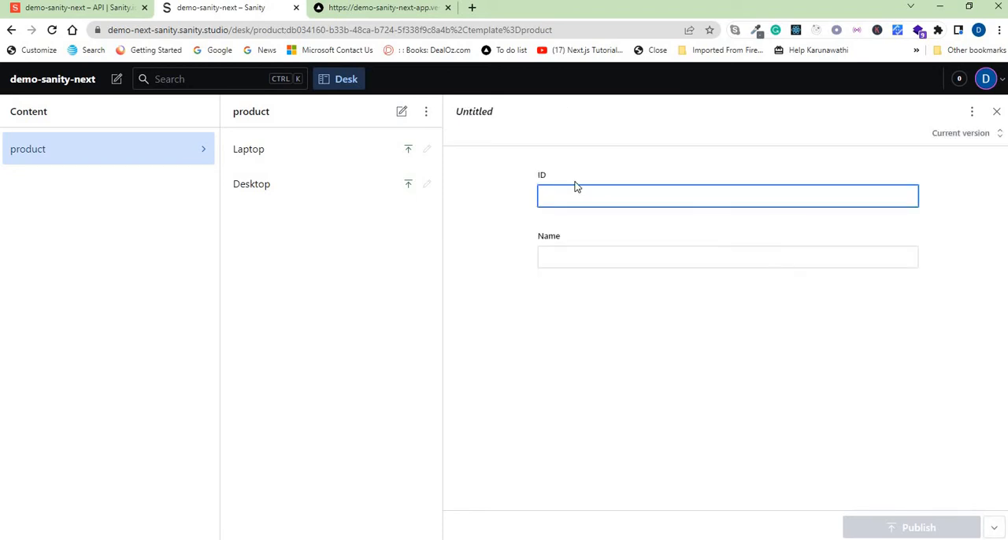
{"action": "type", "text": "3"}
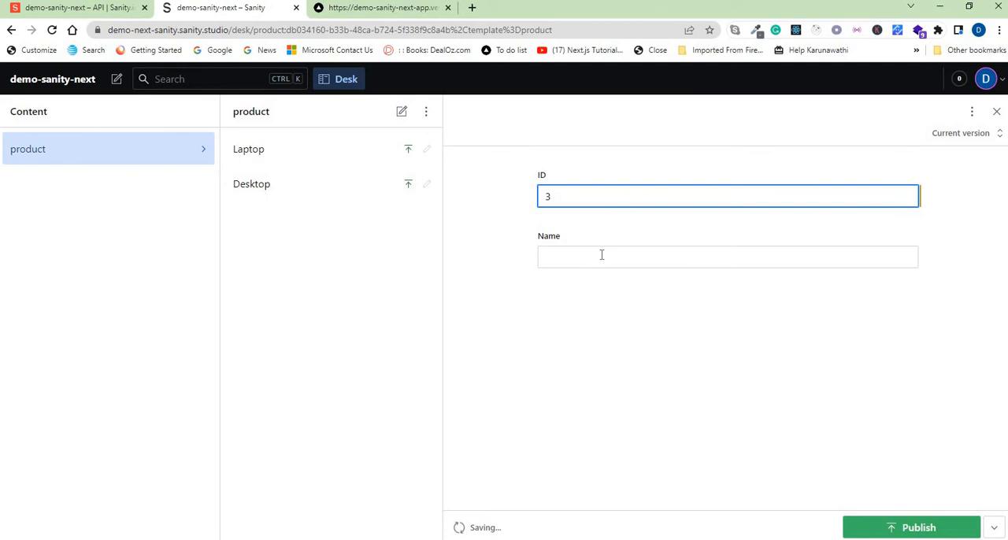
{"action": "type", "text": "Tablet"}
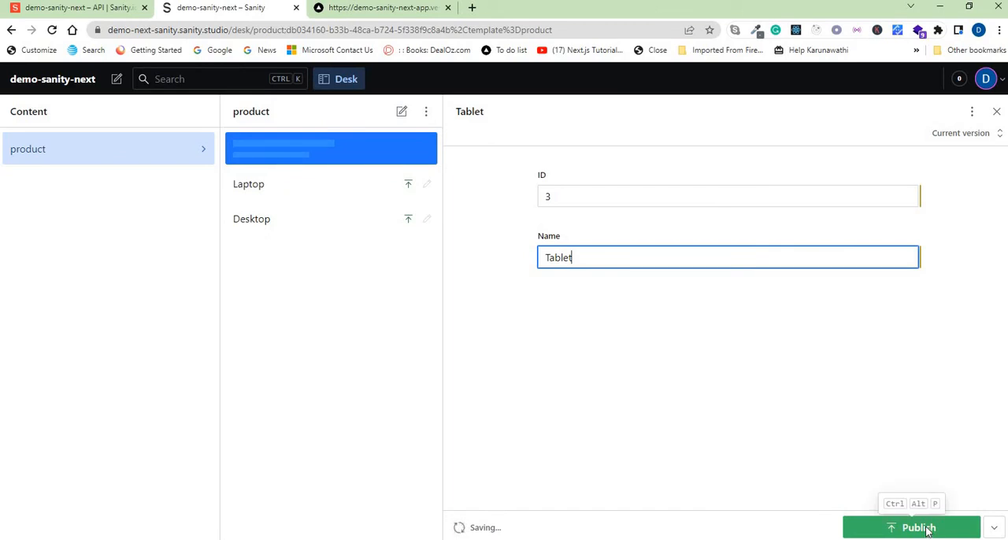
{"action": "left_click", "coordinate": [912, 527]}
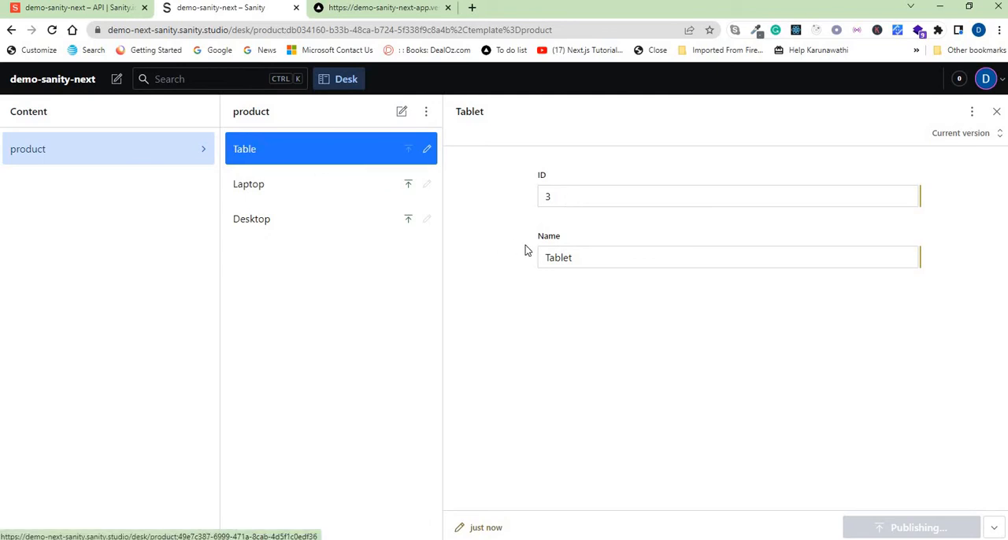
{"action": "left_click", "coordinate": [381, 6]}
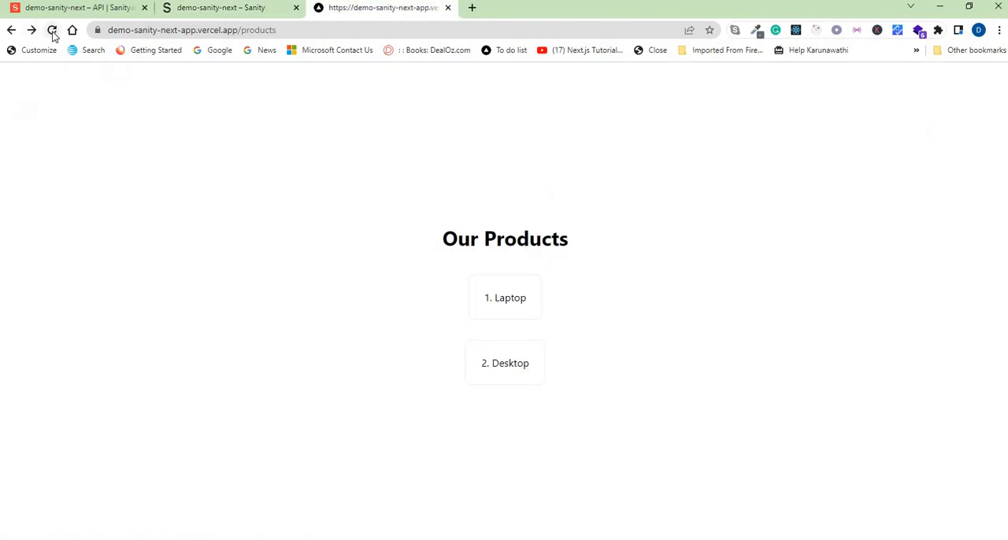
Step: Reload the products list so 3. Tablet appears and view Tablet's detail page
{"action": "left_click", "coordinate": [52, 30]}
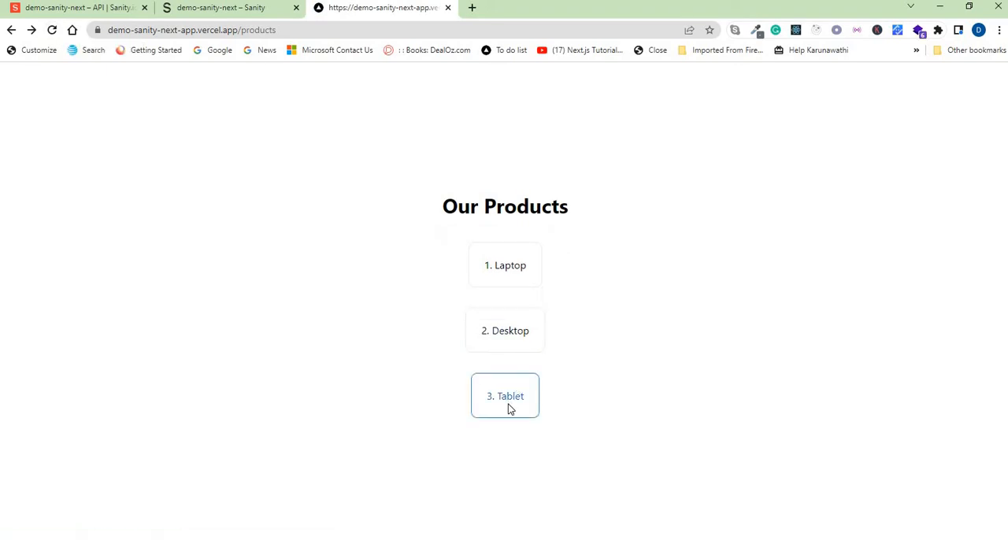
{"action": "left_click", "coordinate": [504, 395]}
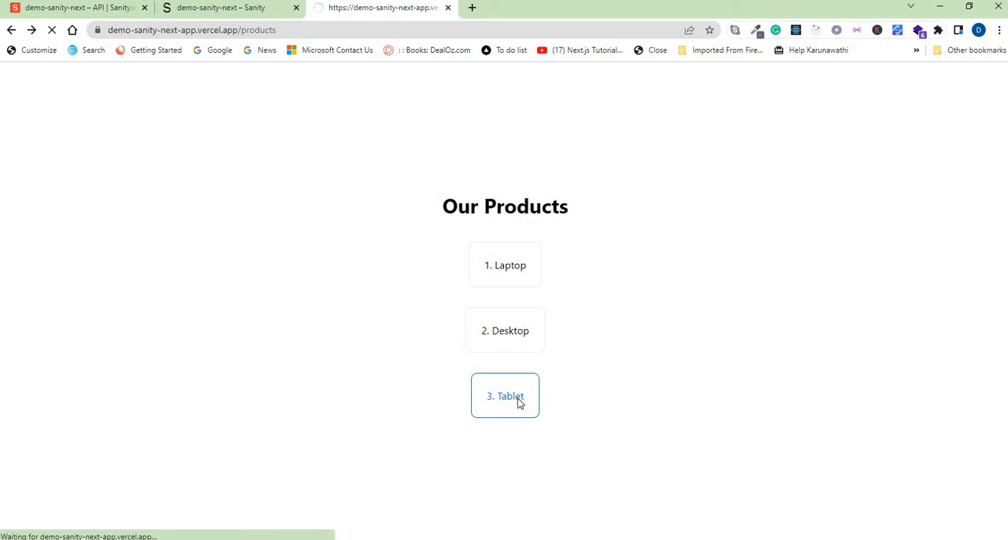
{"action": "left_click", "coordinate": [504, 397]}
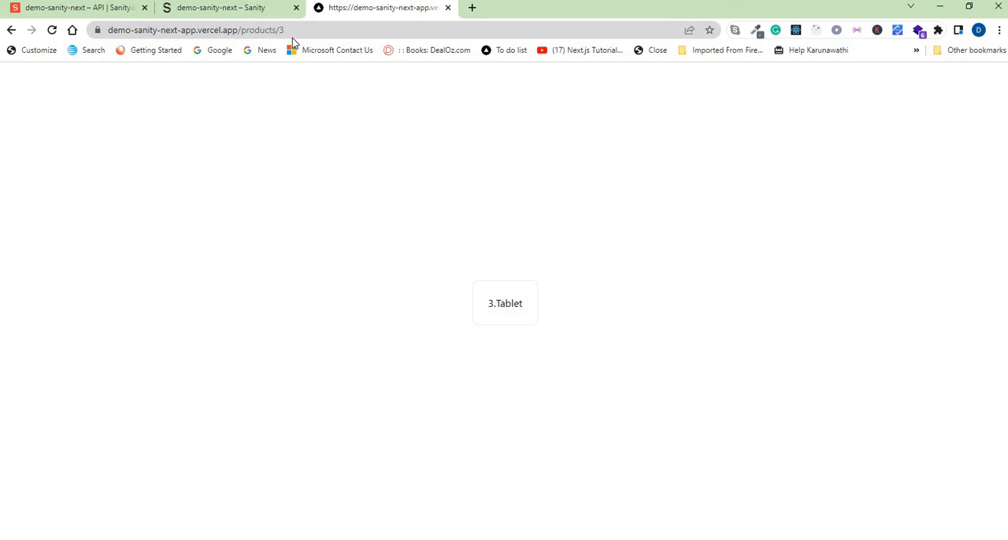
{"action": "mouse_move", "coordinate": [109, 57]}
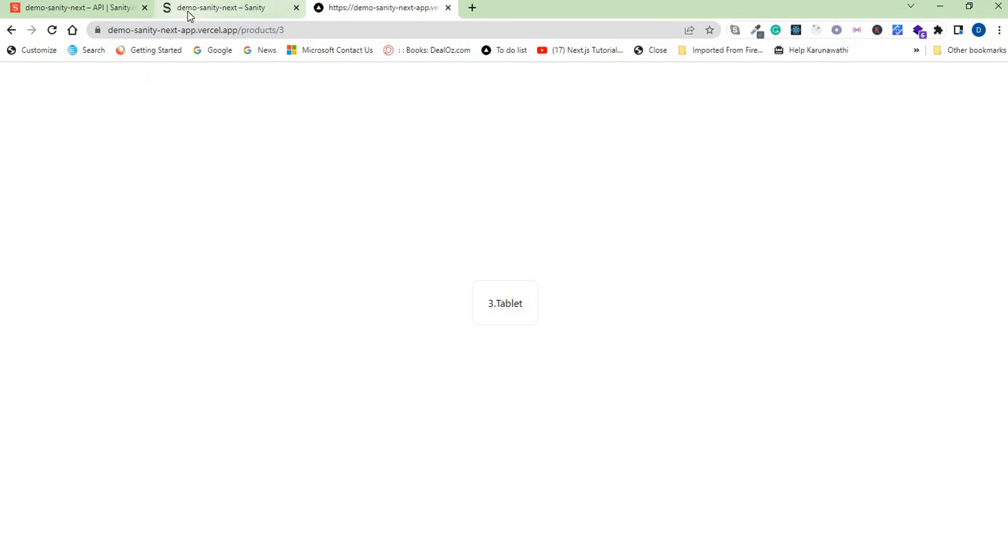
Step: Back in the Studio, choose Delete for the Tablet document to bring up the confirmation
{"action": "left_click", "coordinate": [220, 6]}
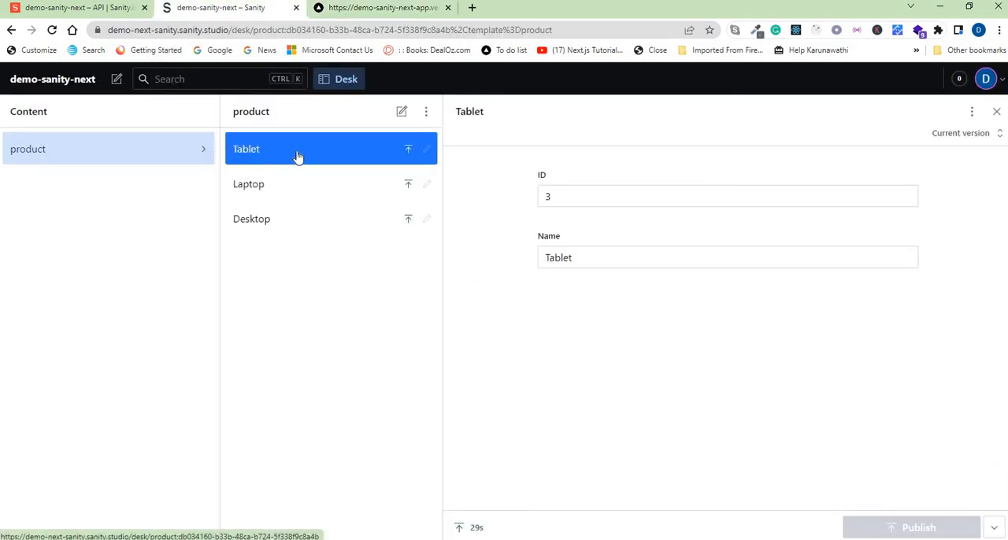
{"action": "mouse_move", "coordinate": [280, 237]}
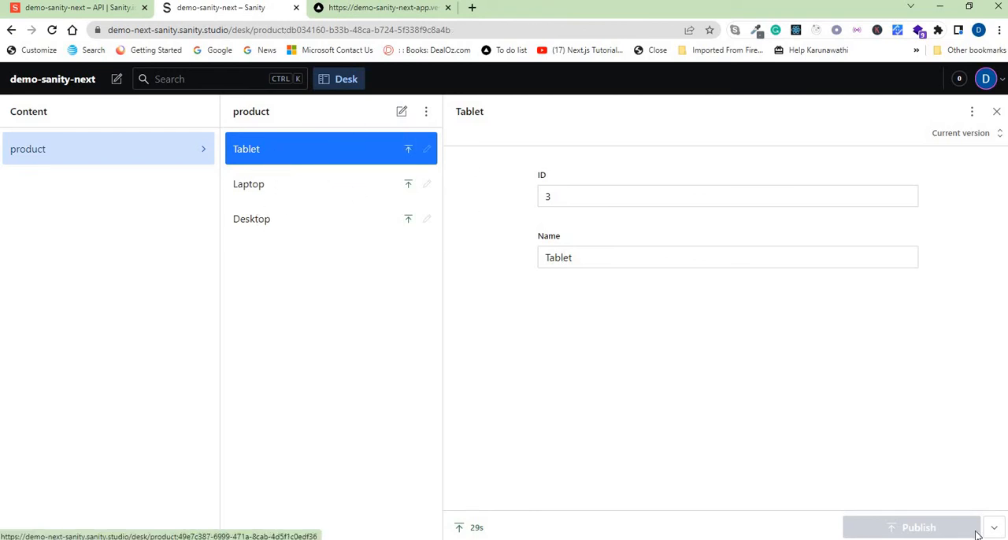
{"action": "left_click", "coordinate": [994, 528]}
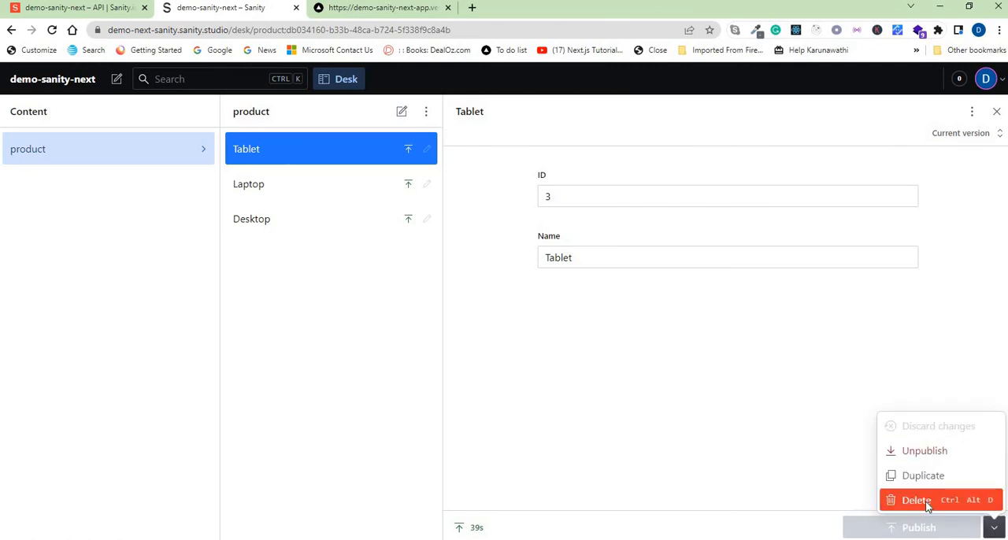
{"action": "left_click", "coordinate": [917, 501]}
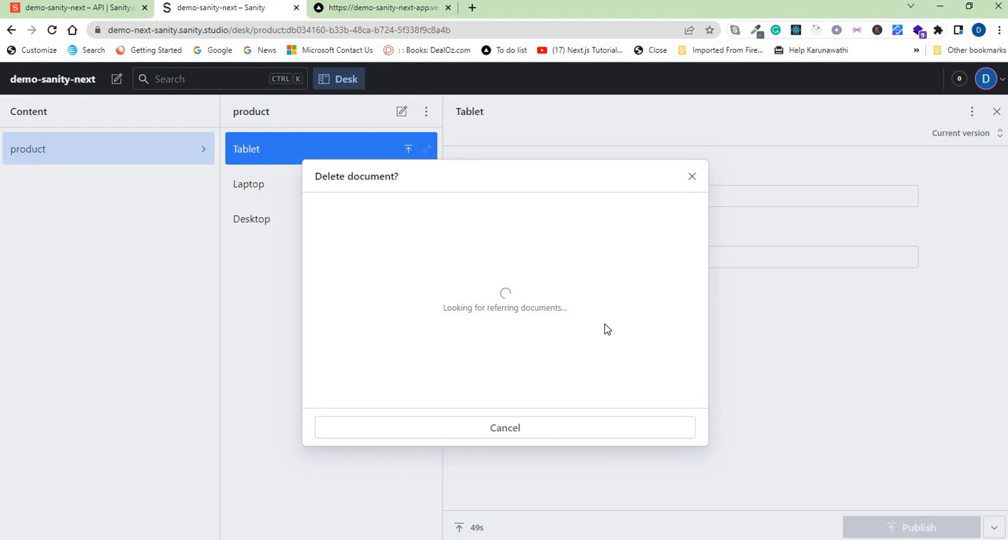
{"action": "mouse_move", "coordinate": [626, 334]}
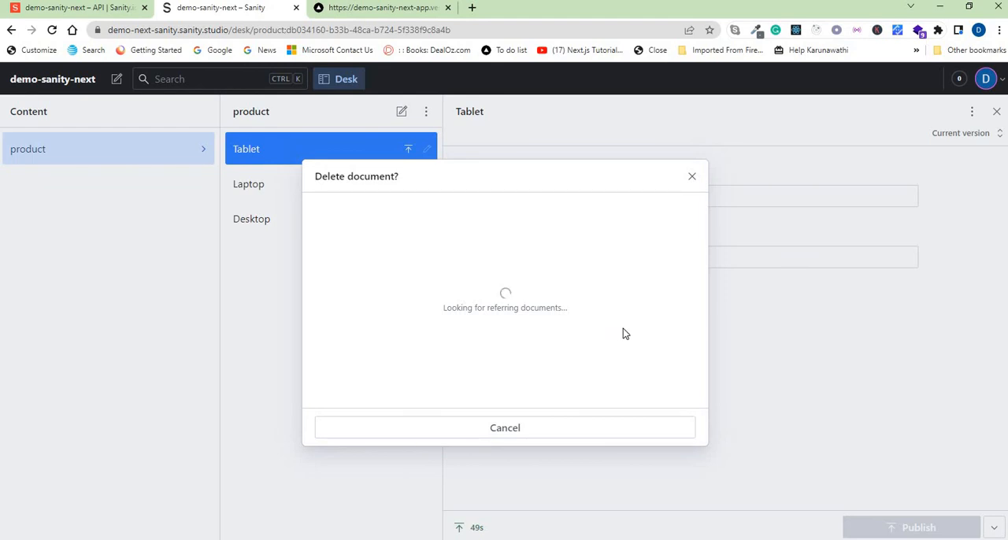
{"action": "mouse_move", "coordinate": [636, 334]}
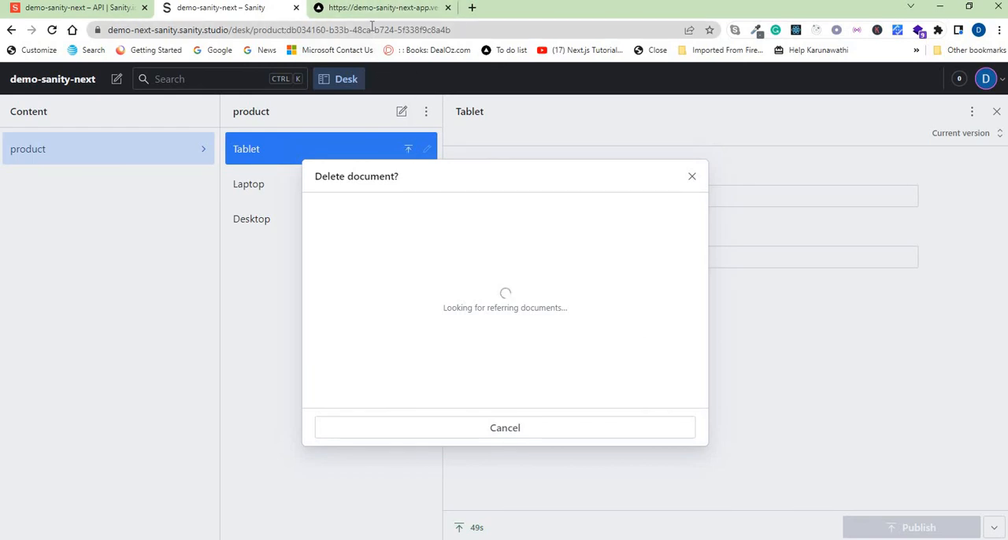
{"action": "mouse_move", "coordinate": [473, 279]}
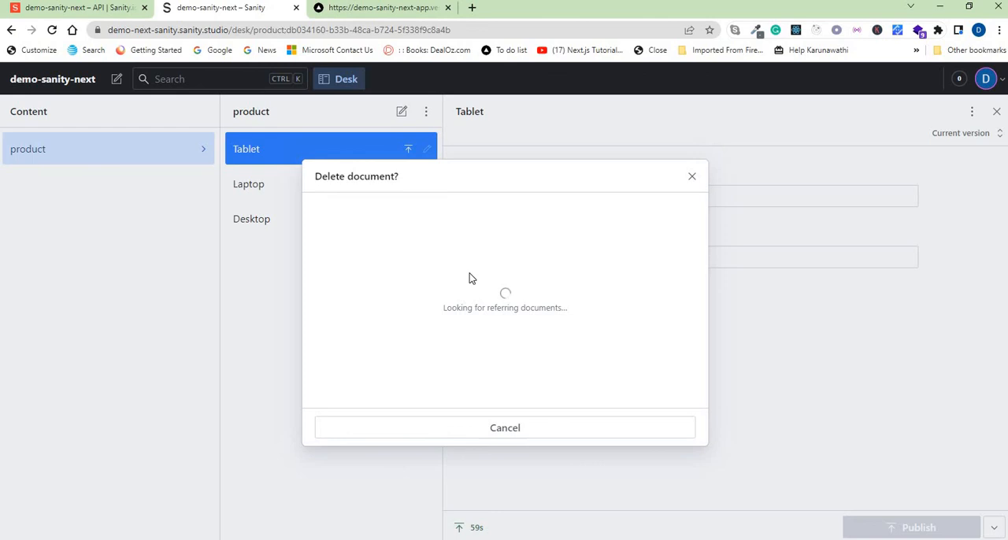
{"action": "mouse_move", "coordinate": [492, 284]}
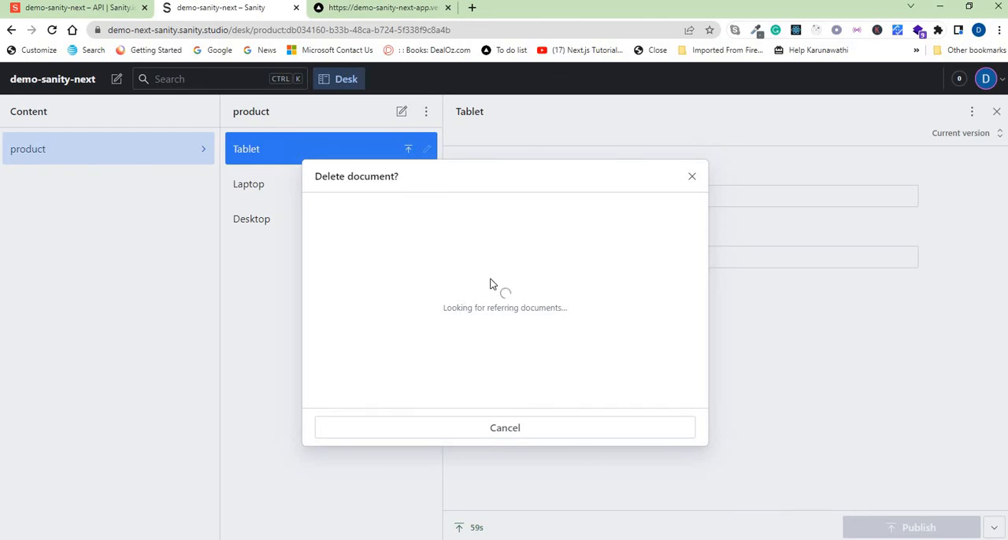
{"action": "mouse_move", "coordinate": [496, 290]}
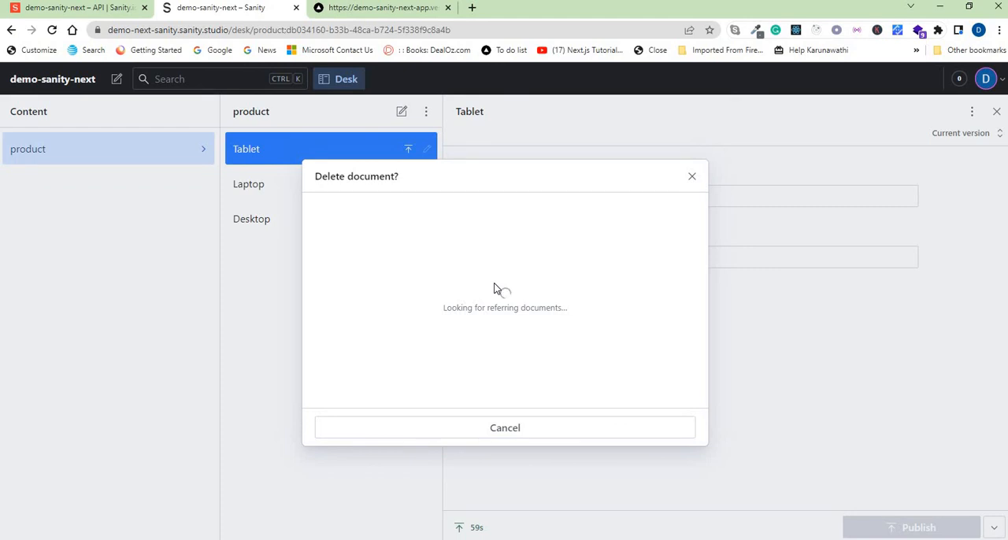
{"action": "mouse_move", "coordinate": [526, 334]}
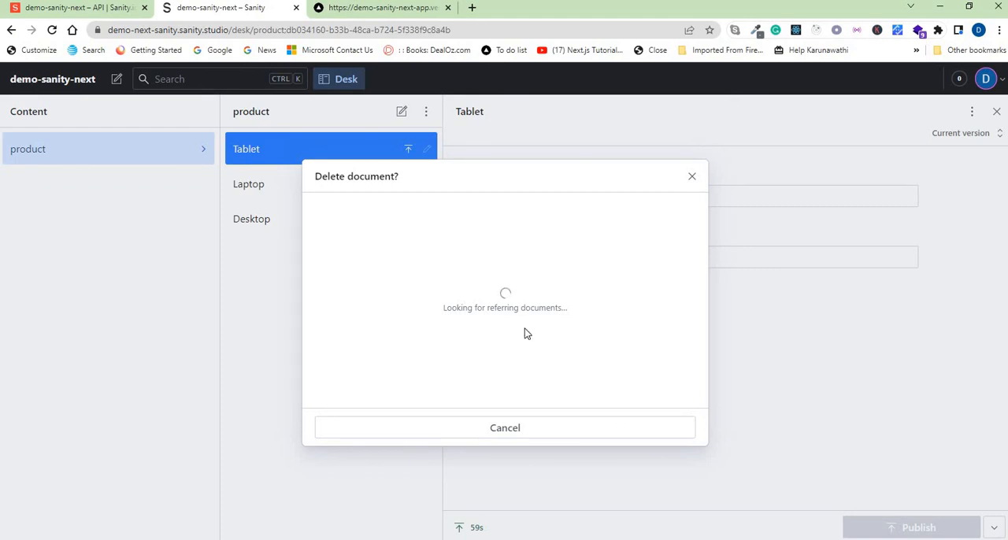
{"action": "mouse_move", "coordinate": [479, 110]}
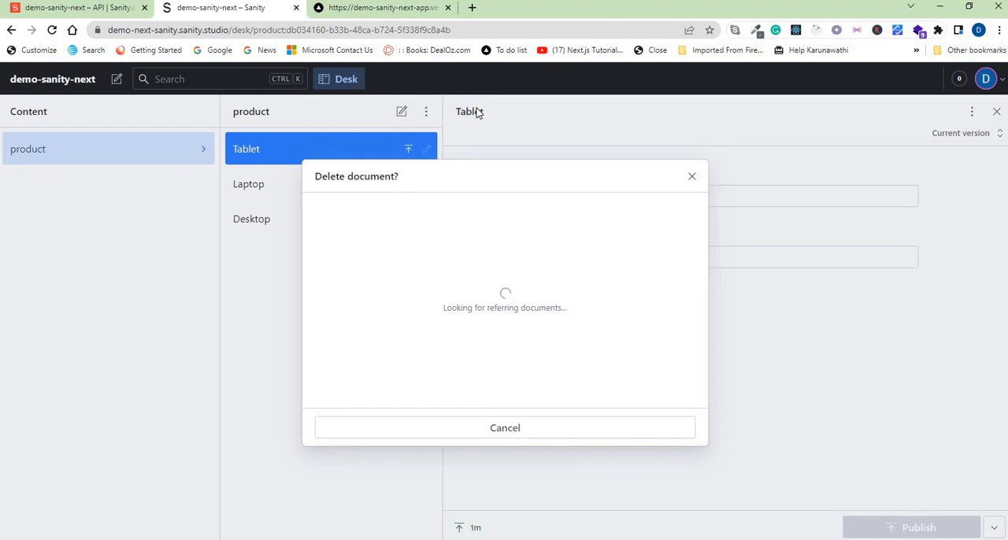
{"action": "mouse_move", "coordinate": [463, 125]}
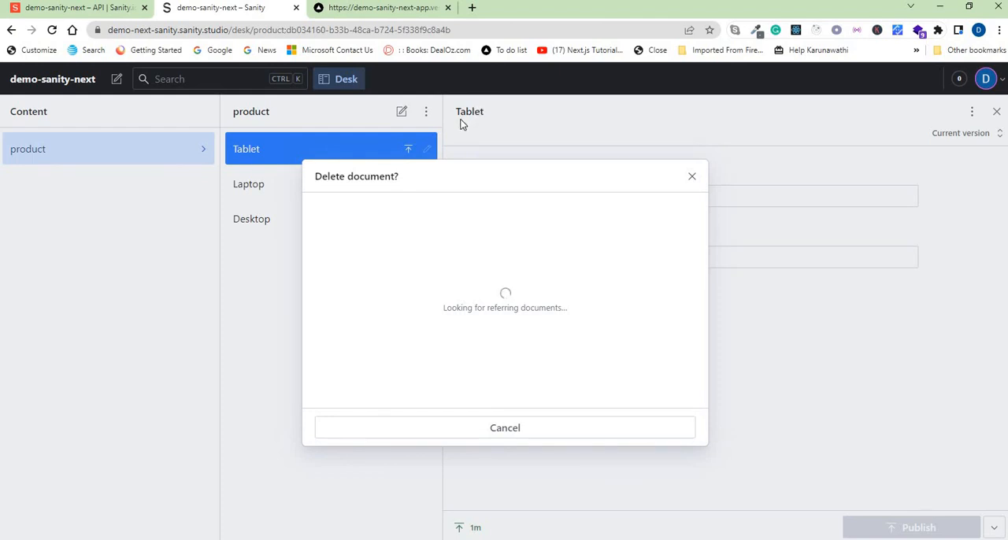
{"action": "mouse_move", "coordinate": [400, 66]}
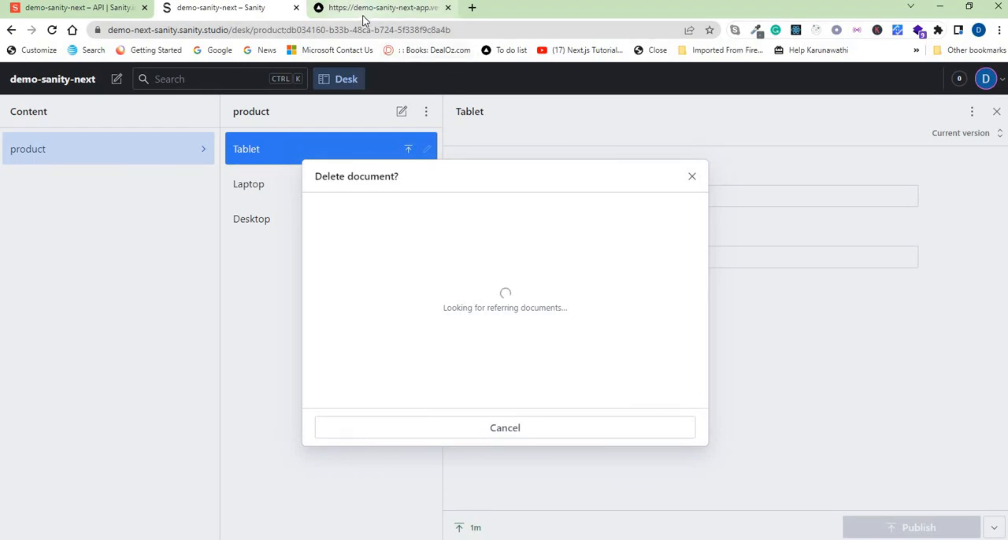
{"action": "mouse_move", "coordinate": [454, 142]}
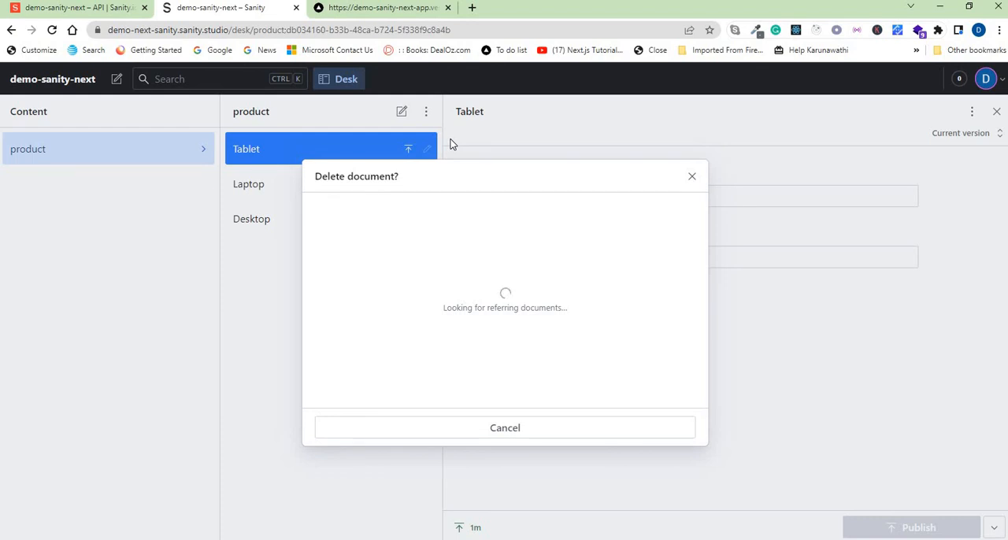
{"action": "mouse_move", "coordinate": [456, 146]}
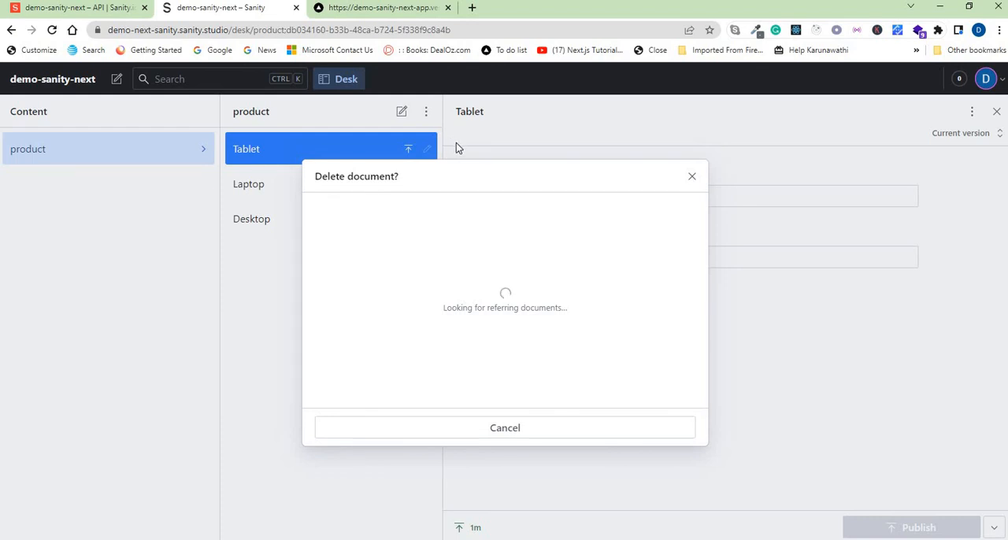